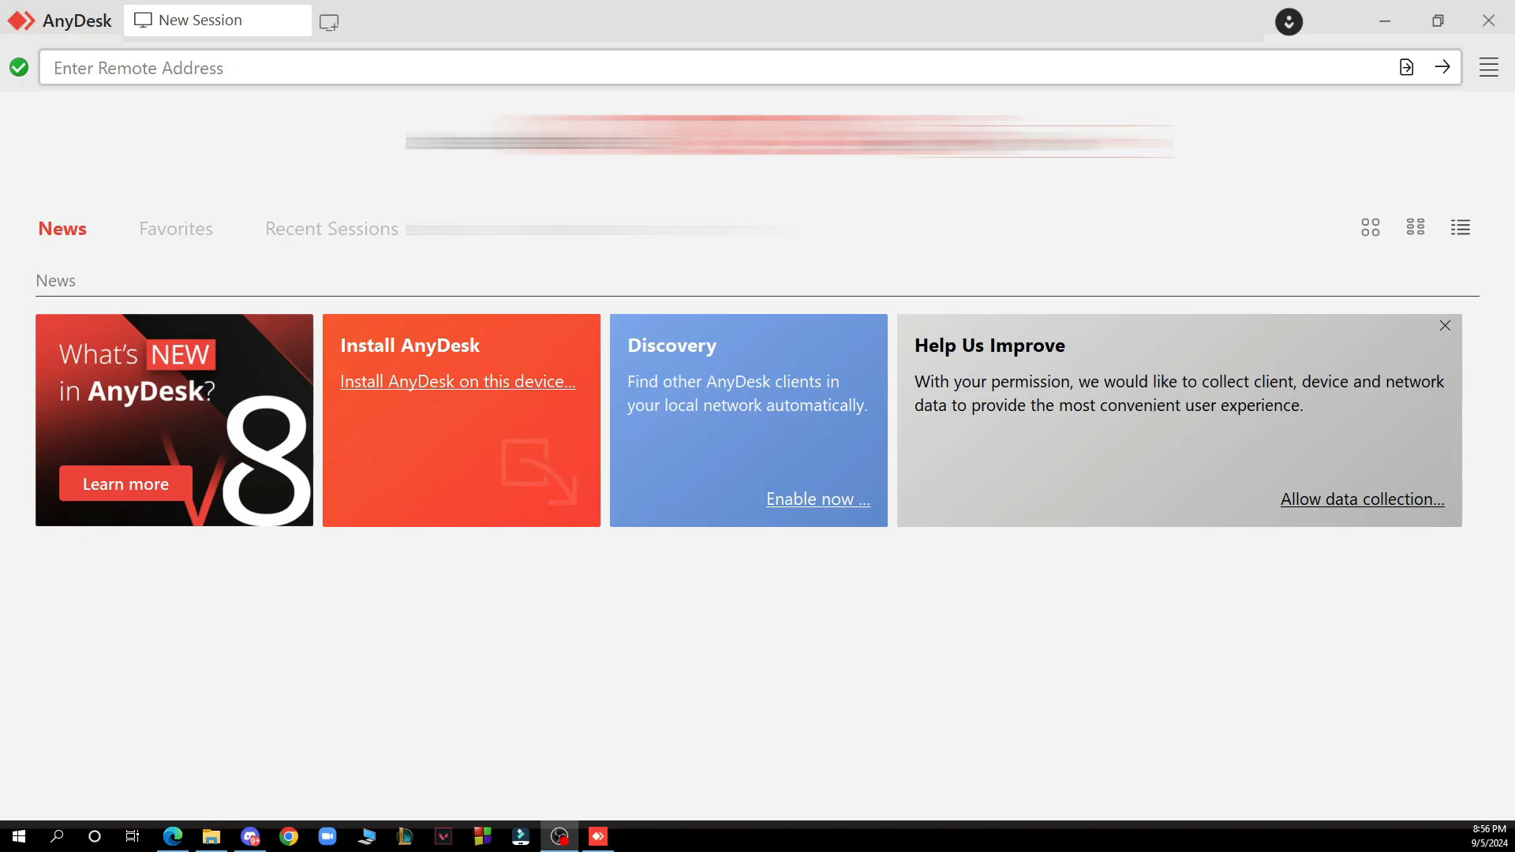
mouse_move(657, 9)
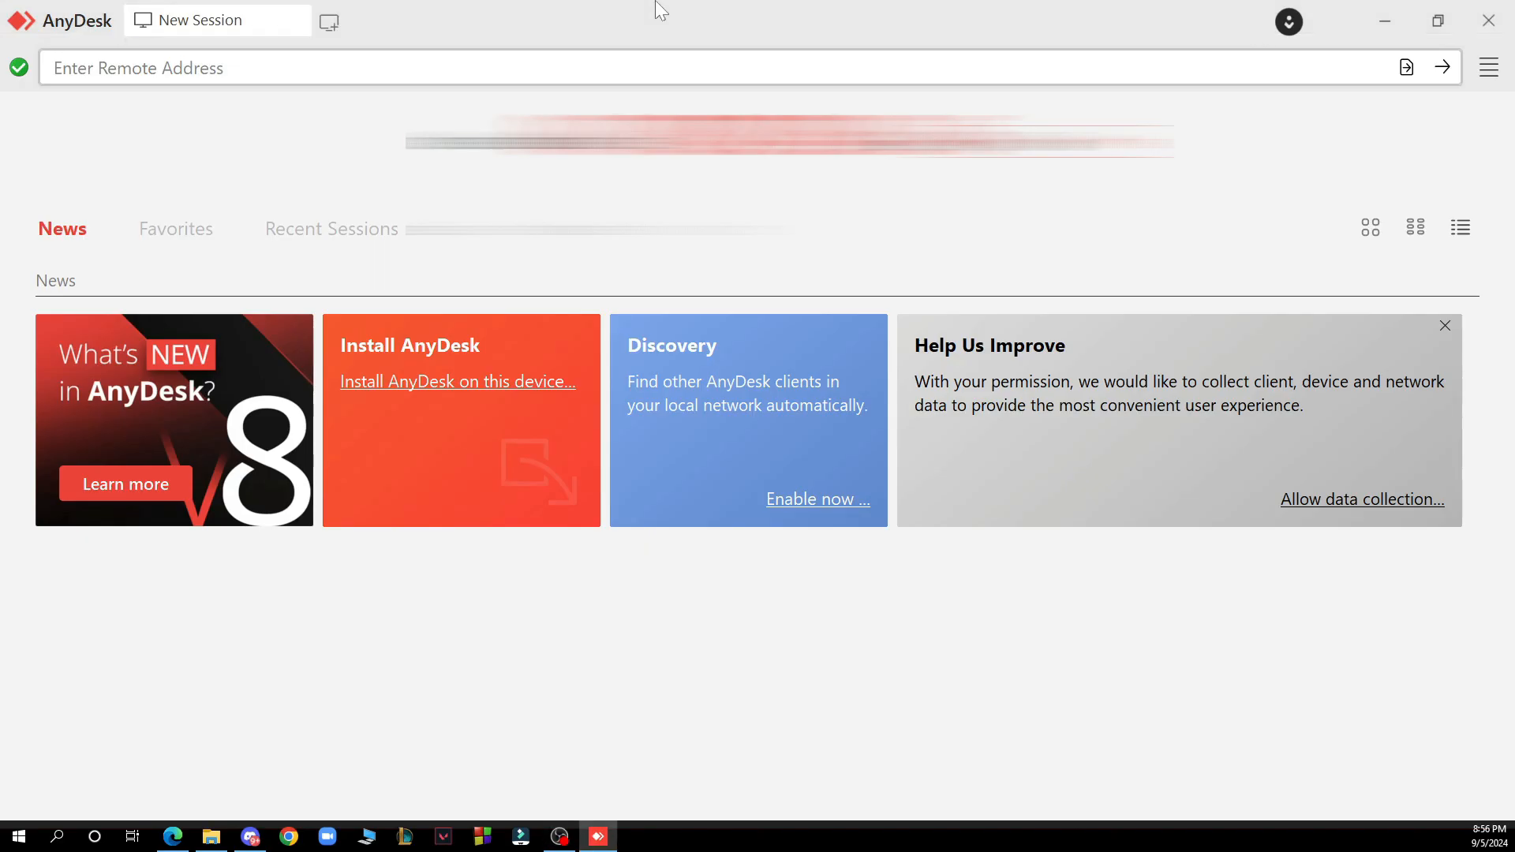
mouse_move(52, 262)
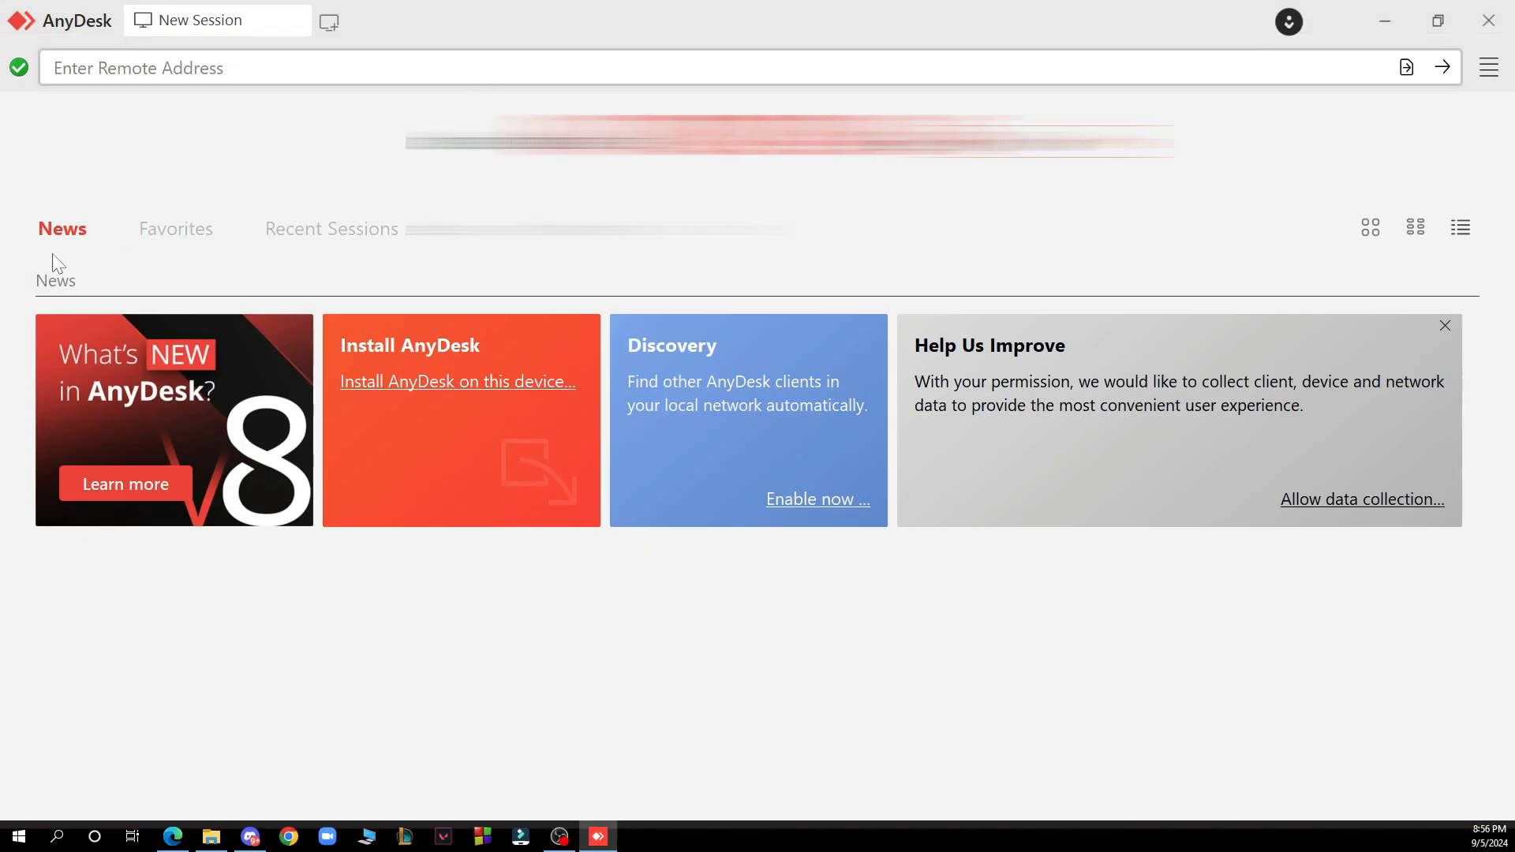
mouse_move(208, 249)
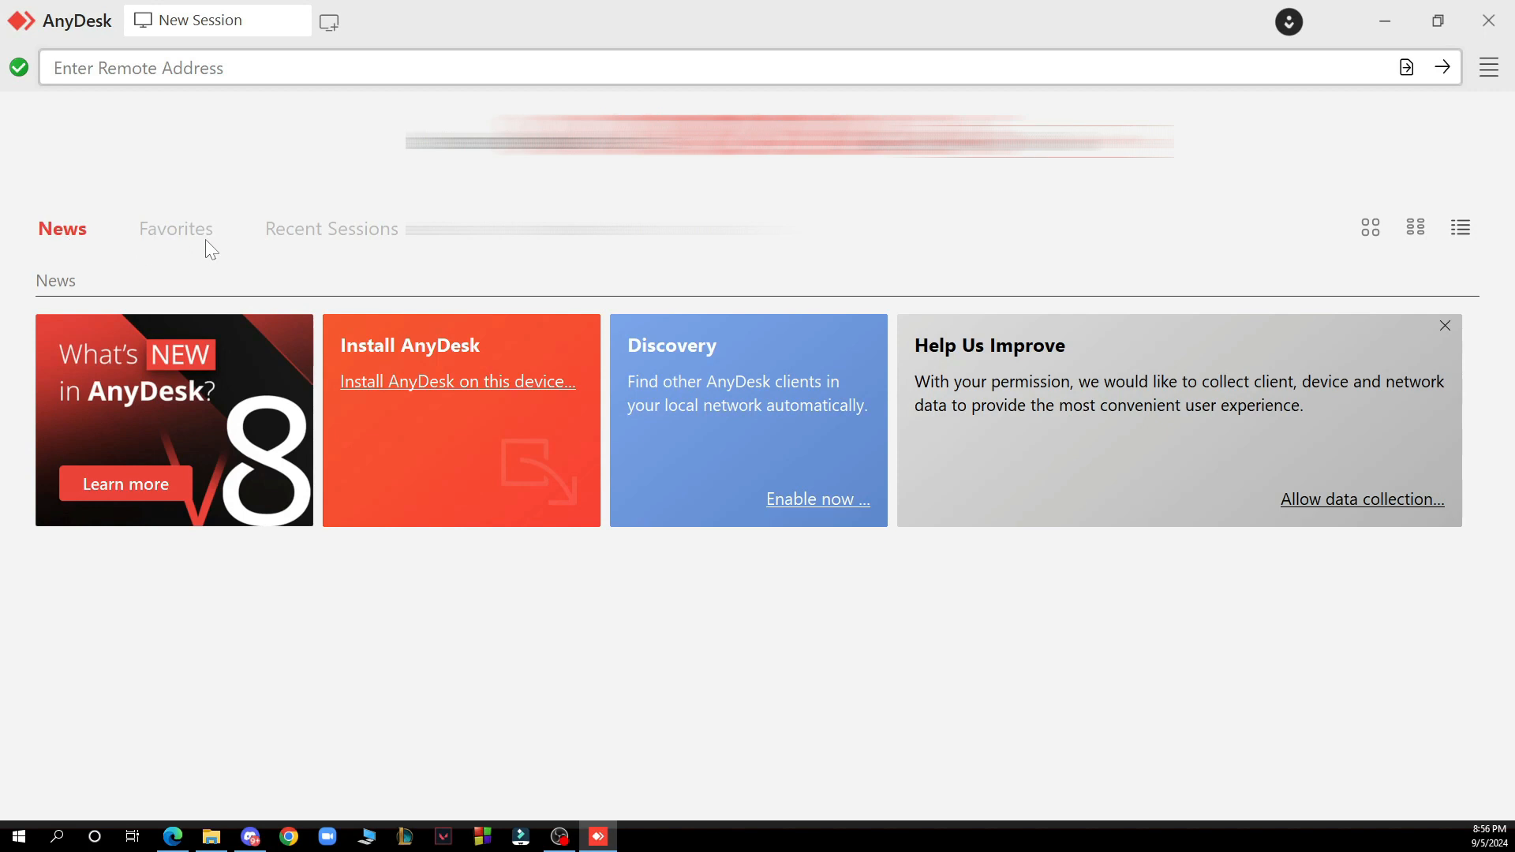
mouse_move(679, 8)
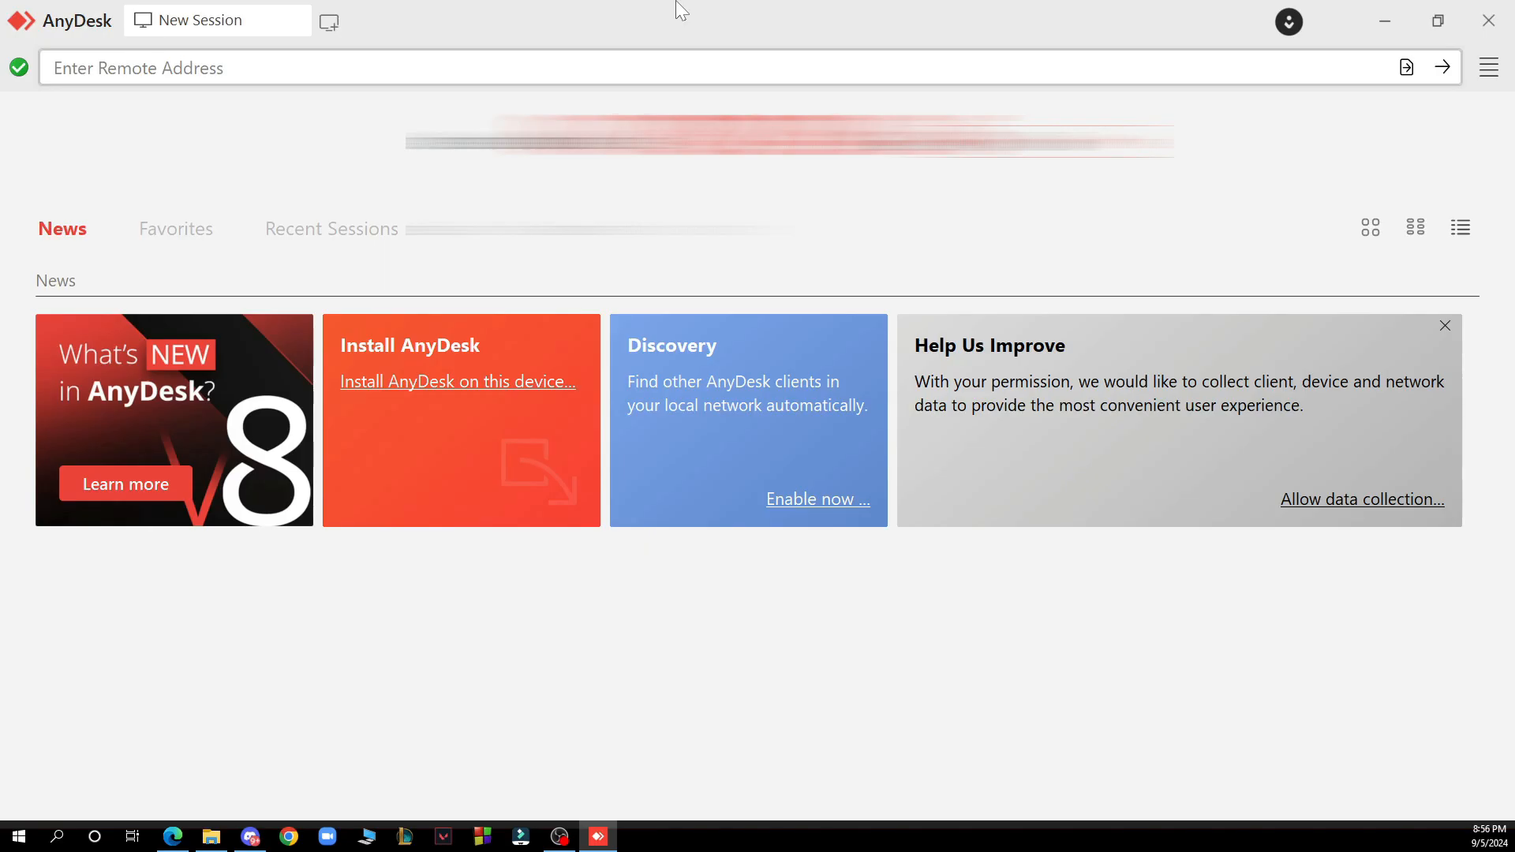
Open AnyDesk Settings from the main menu, landing on the General page
click(1488, 66)
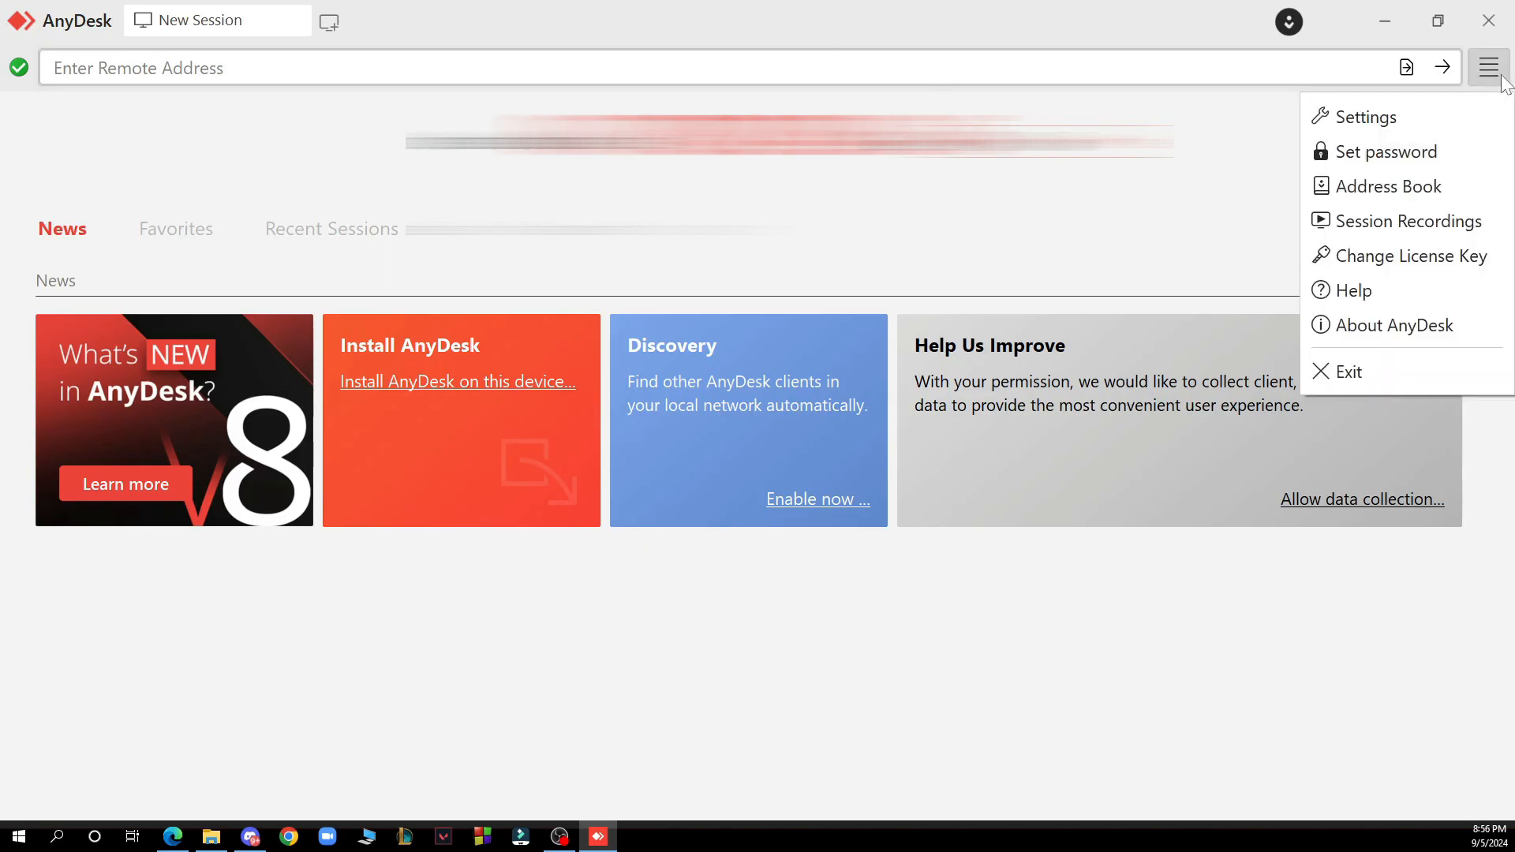
mouse_move(1415, 344)
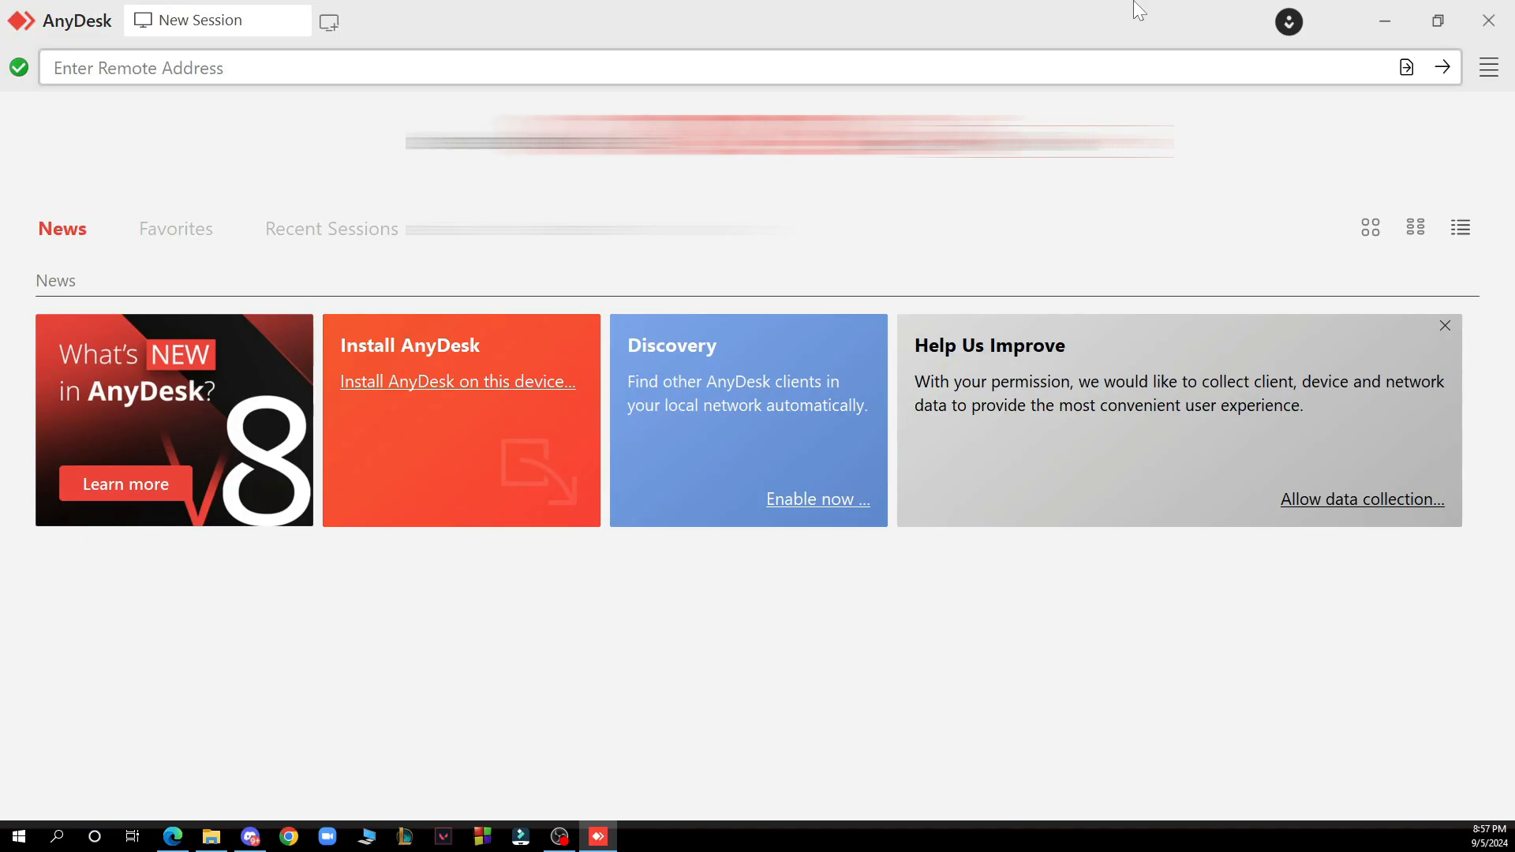
mouse_move(1489, 66)
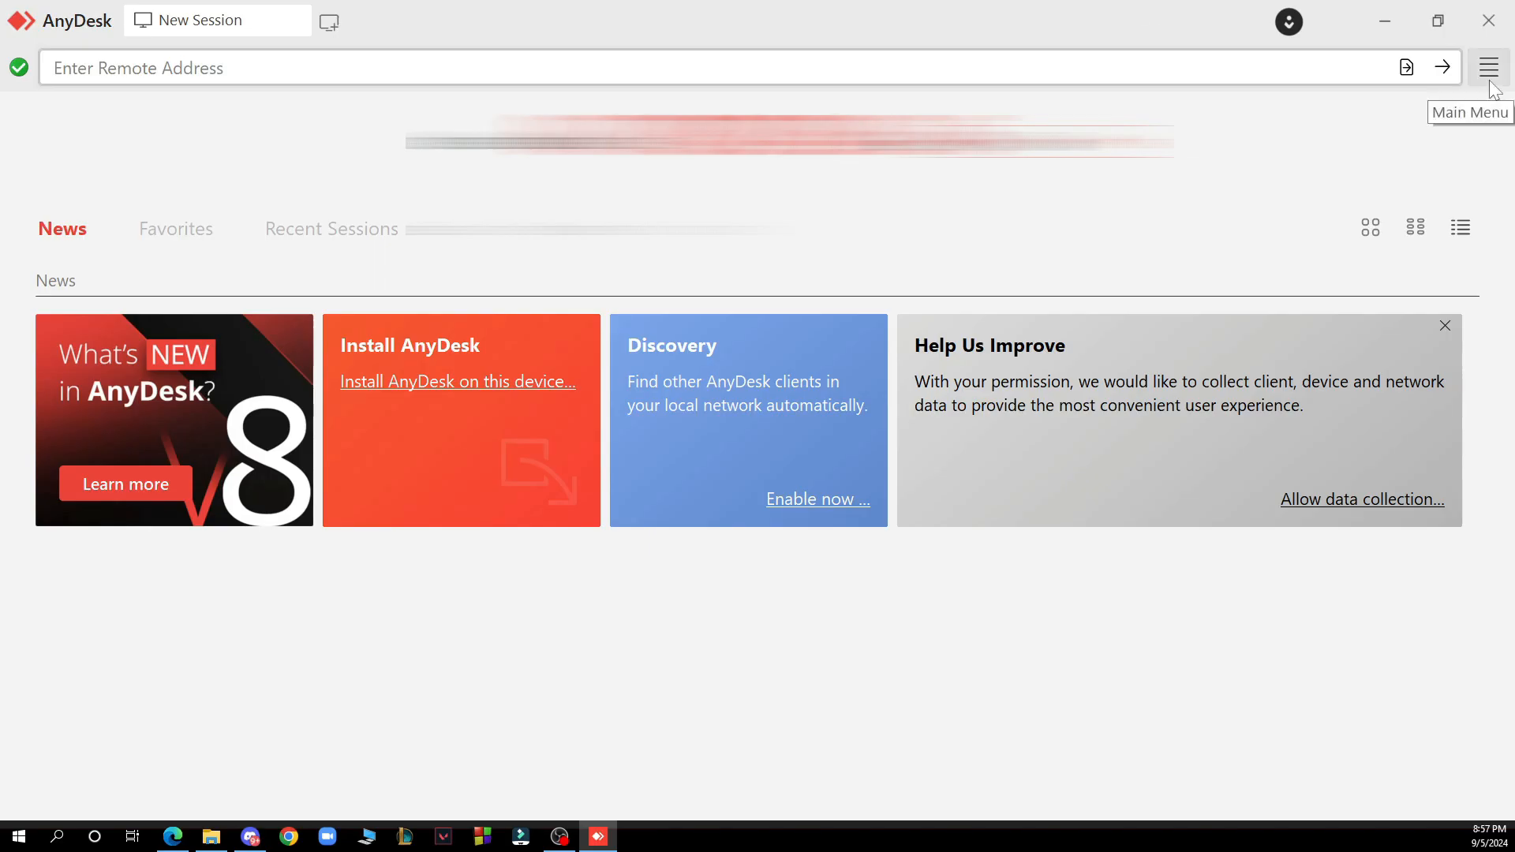
click(1490, 66)
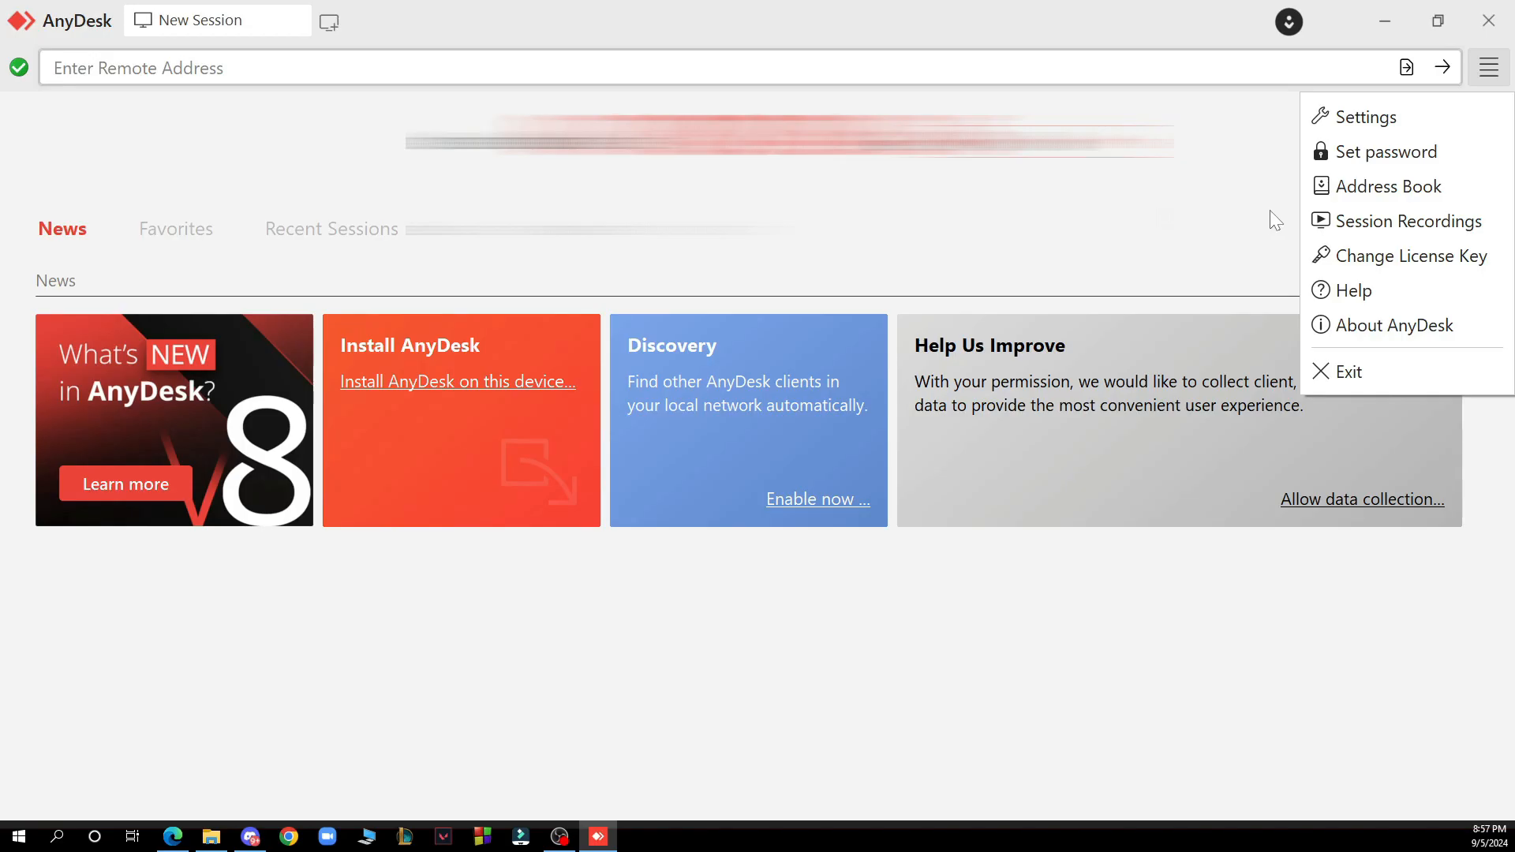
mouse_move(1388, 126)
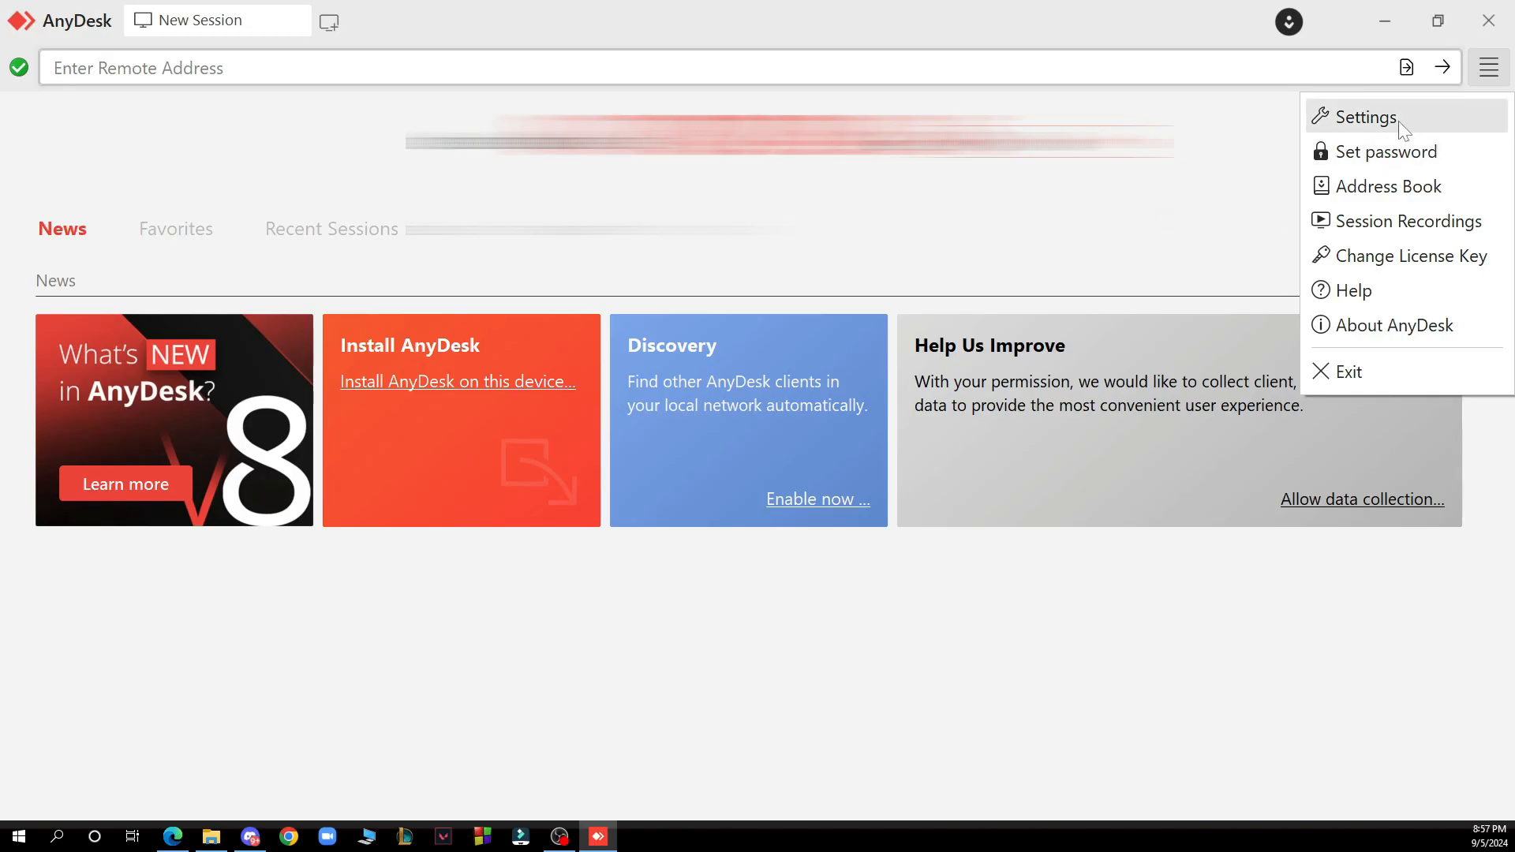
click(1365, 117)
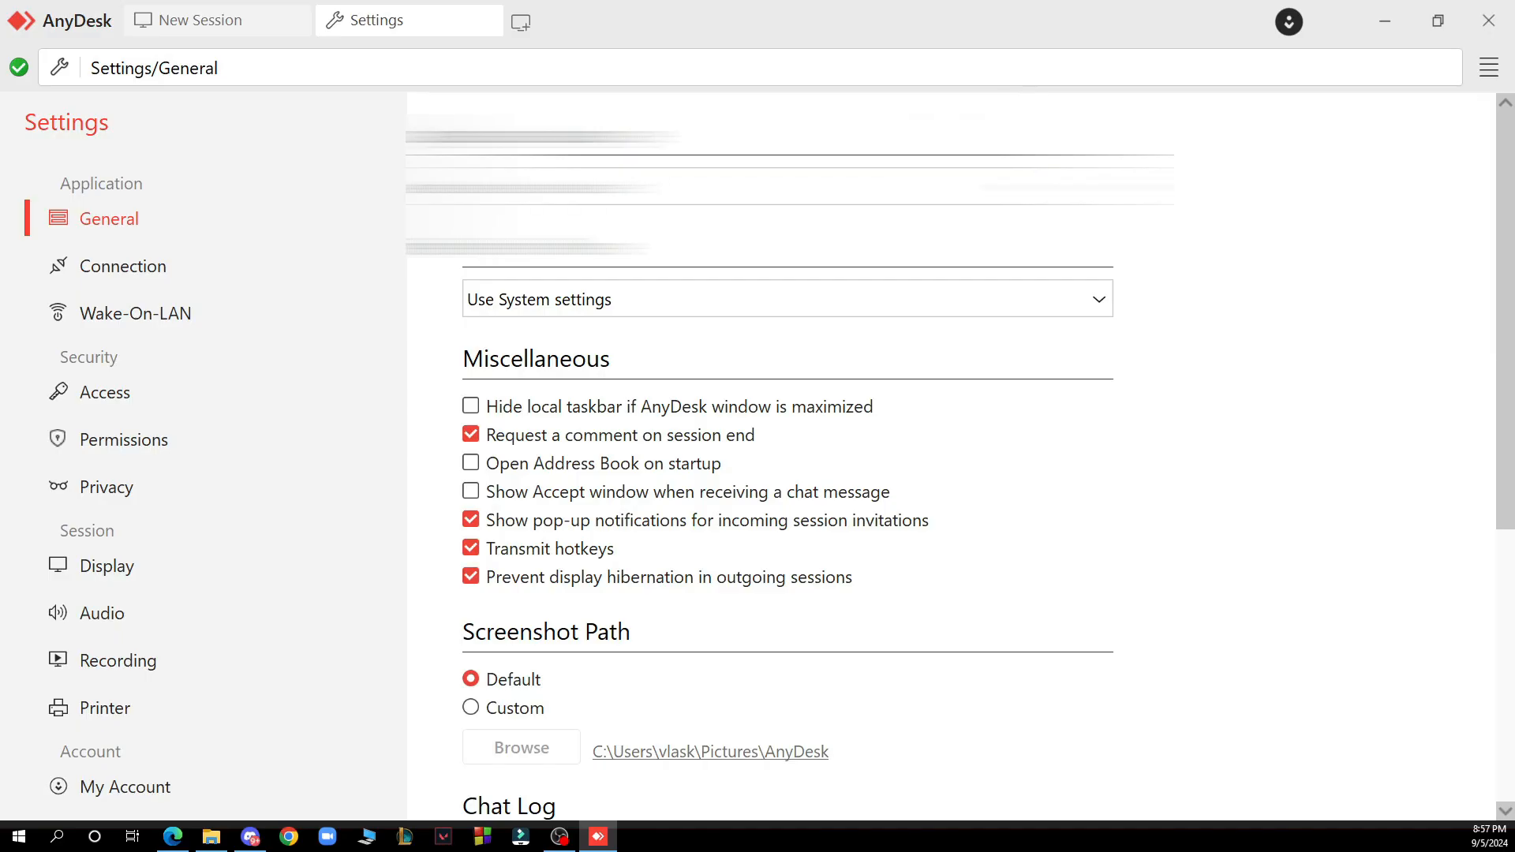
mouse_move(166, 259)
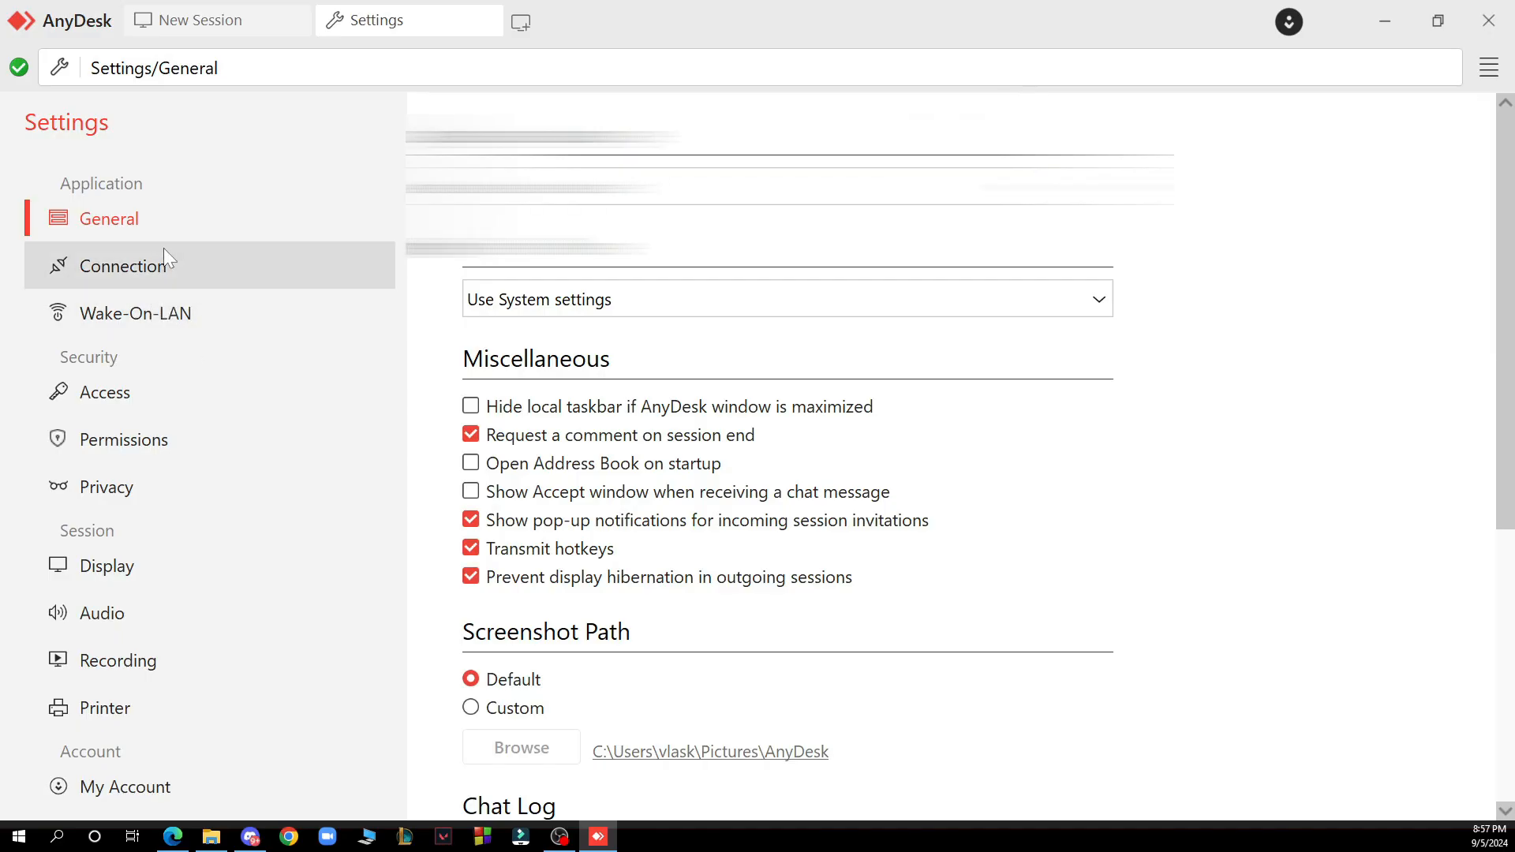
View the My Account page with login, register and license options, then close Settings
scroll(down, 3)
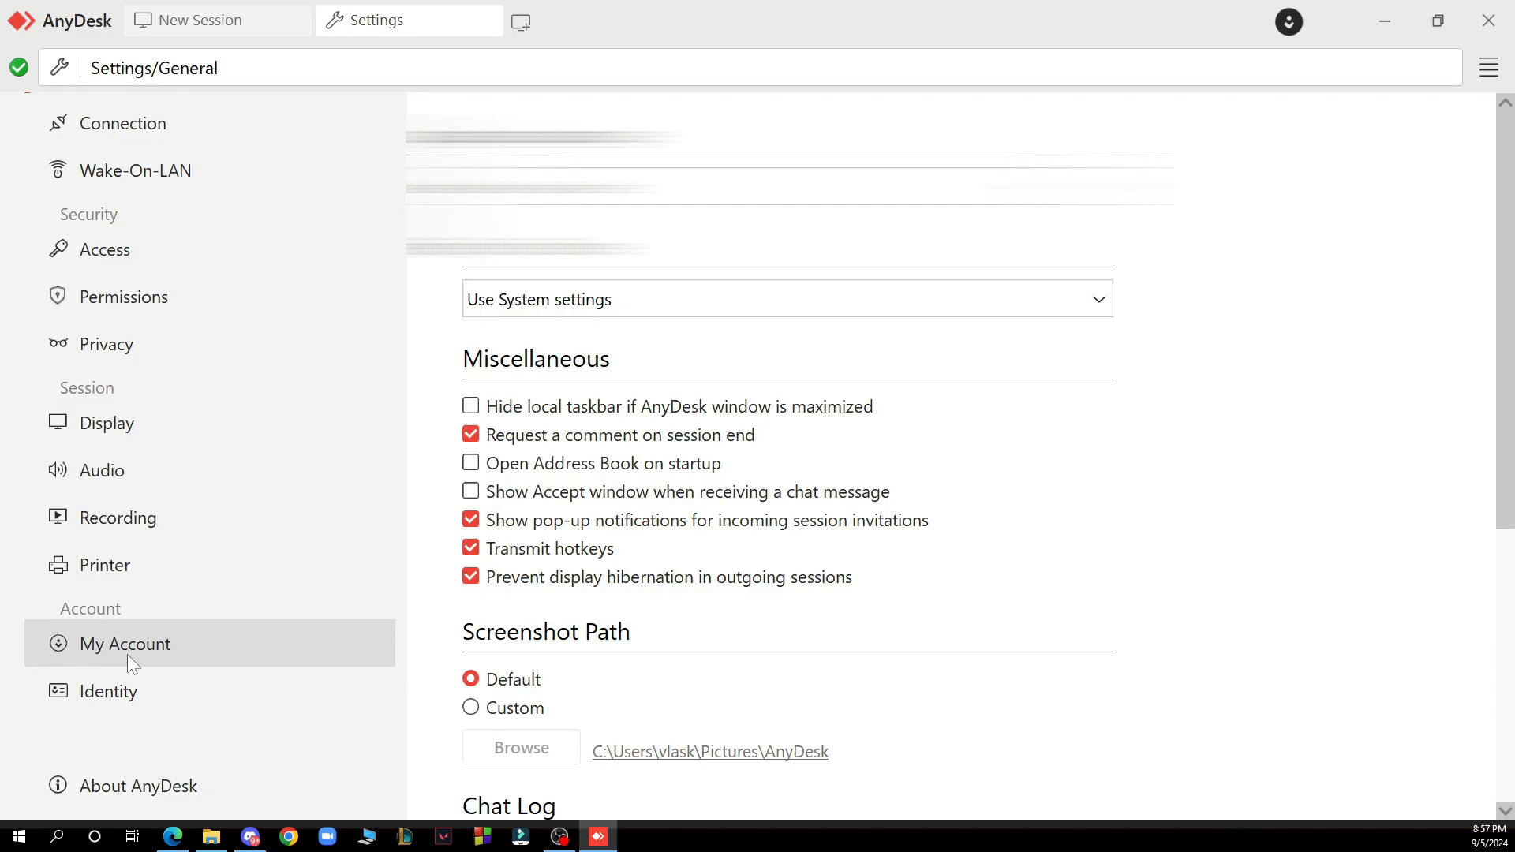
click(124, 644)
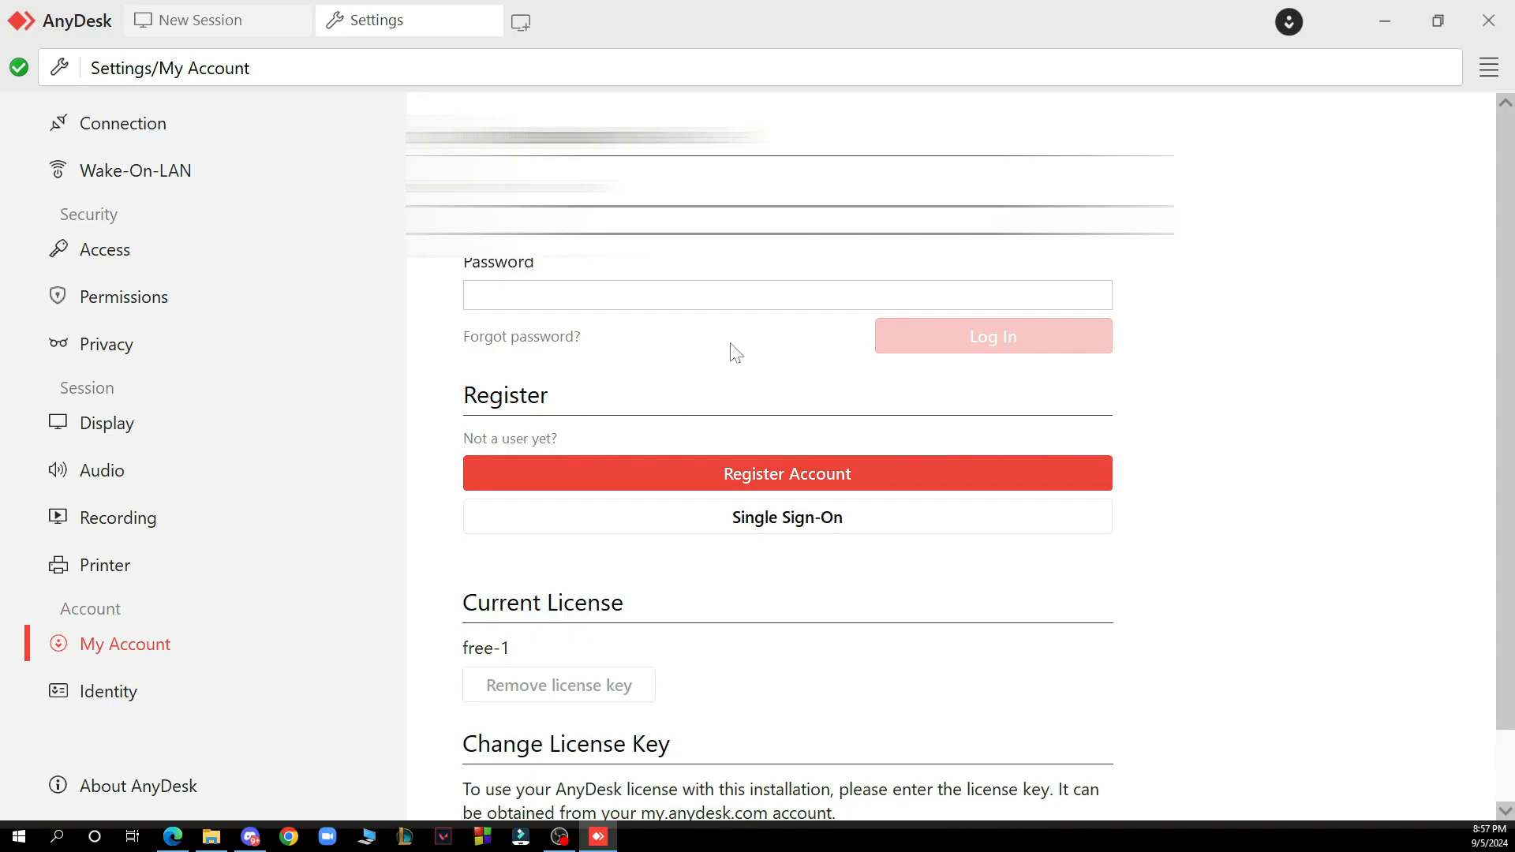
mouse_move(458, 24)
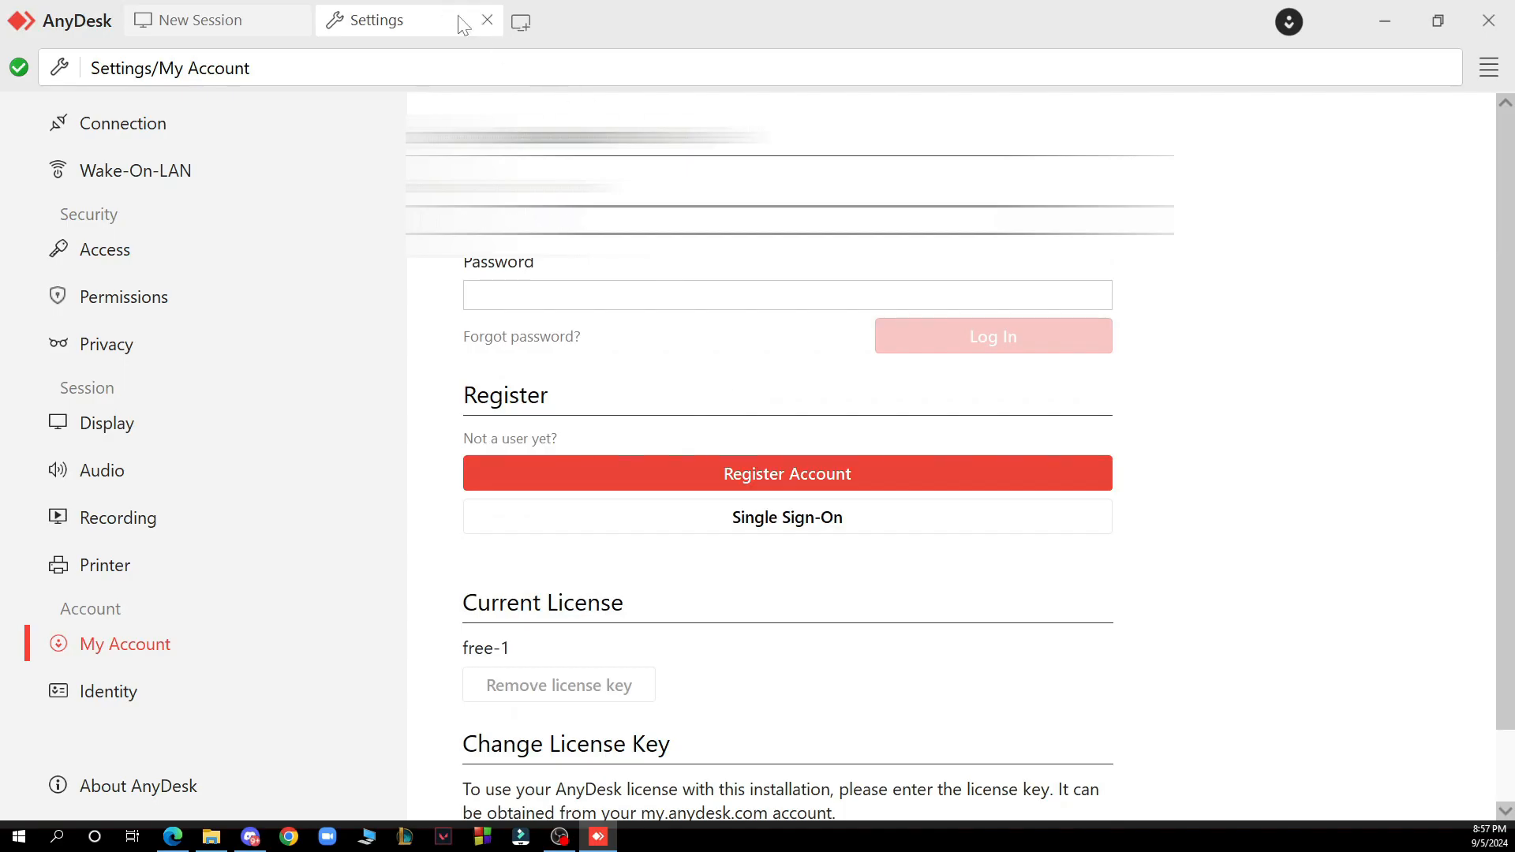
click(488, 21)
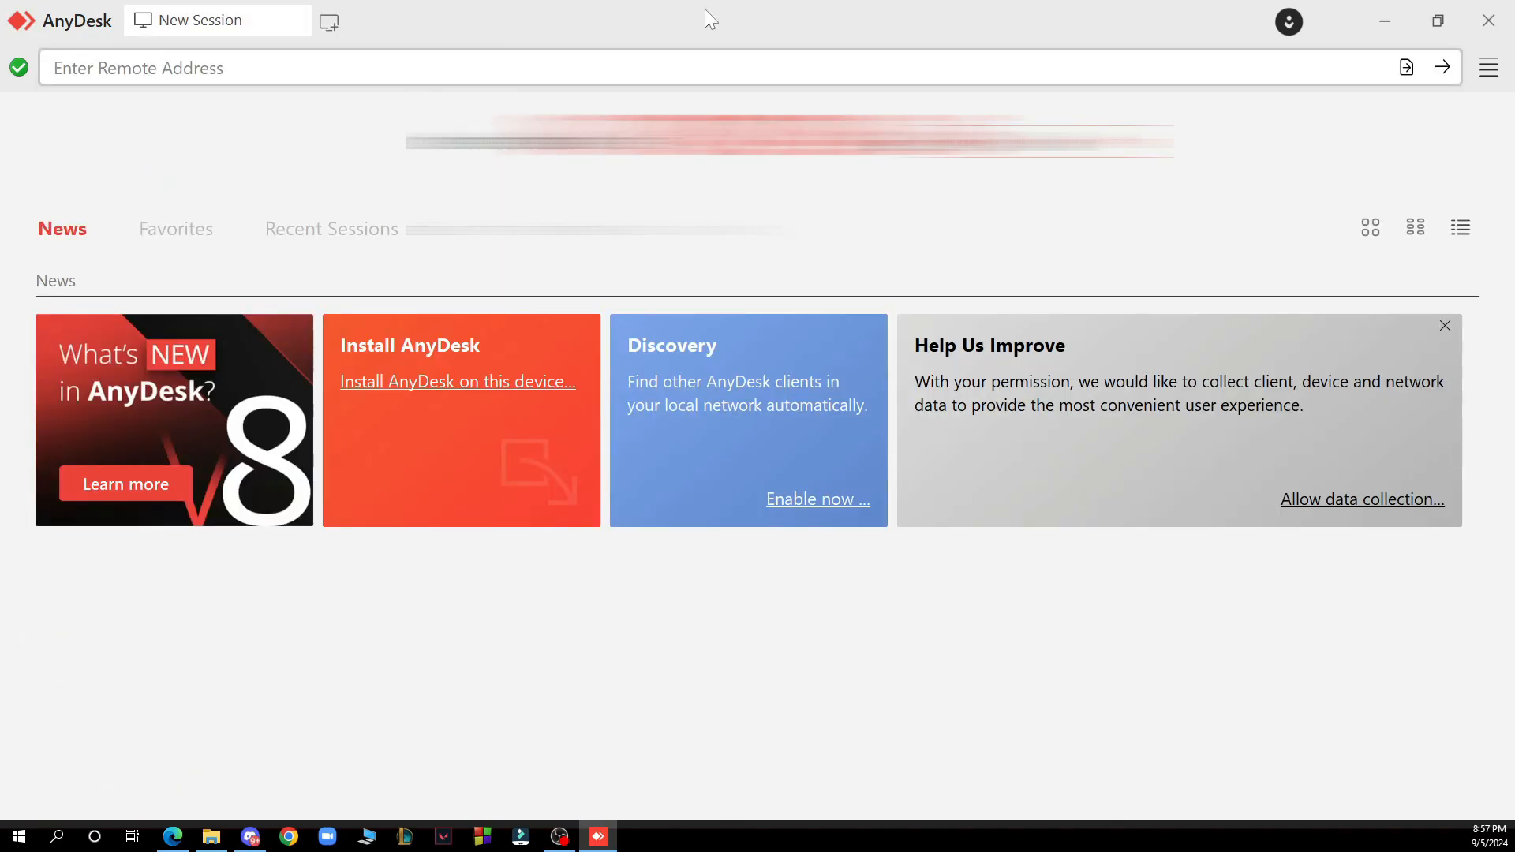